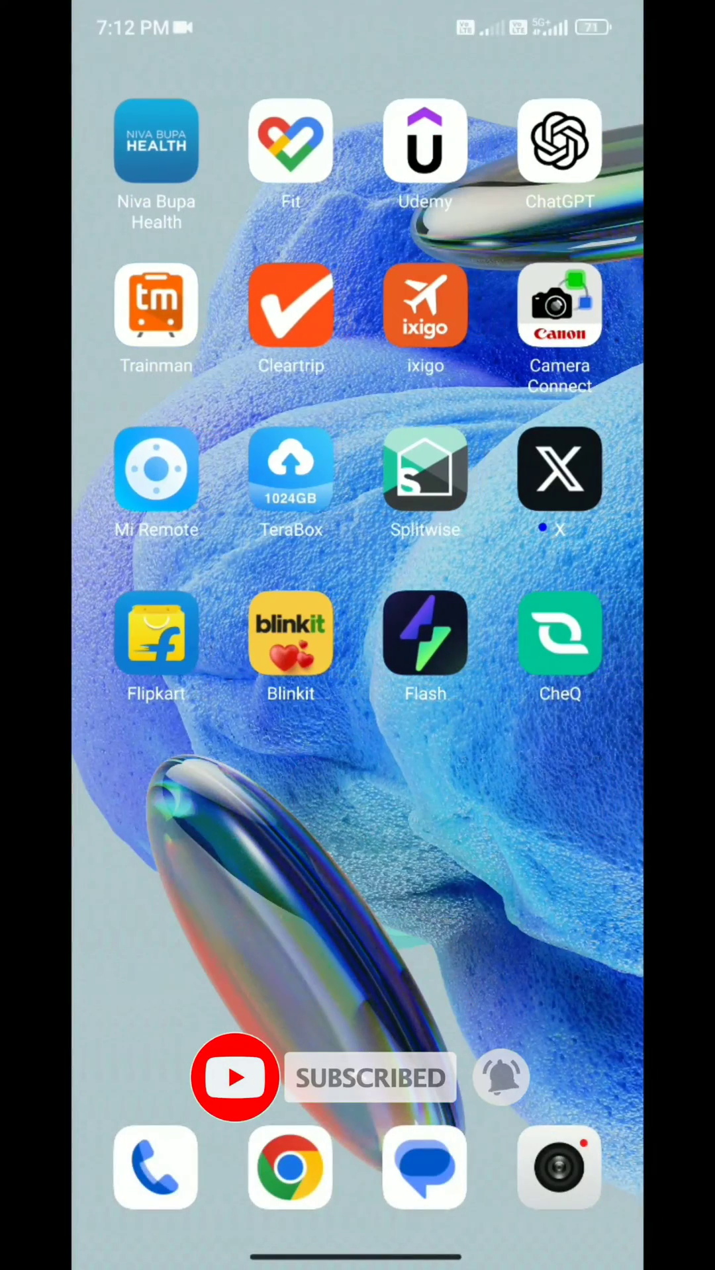
Launch the CheQ app from the home screen to reach its Welcome dashboard.
click(558, 633)
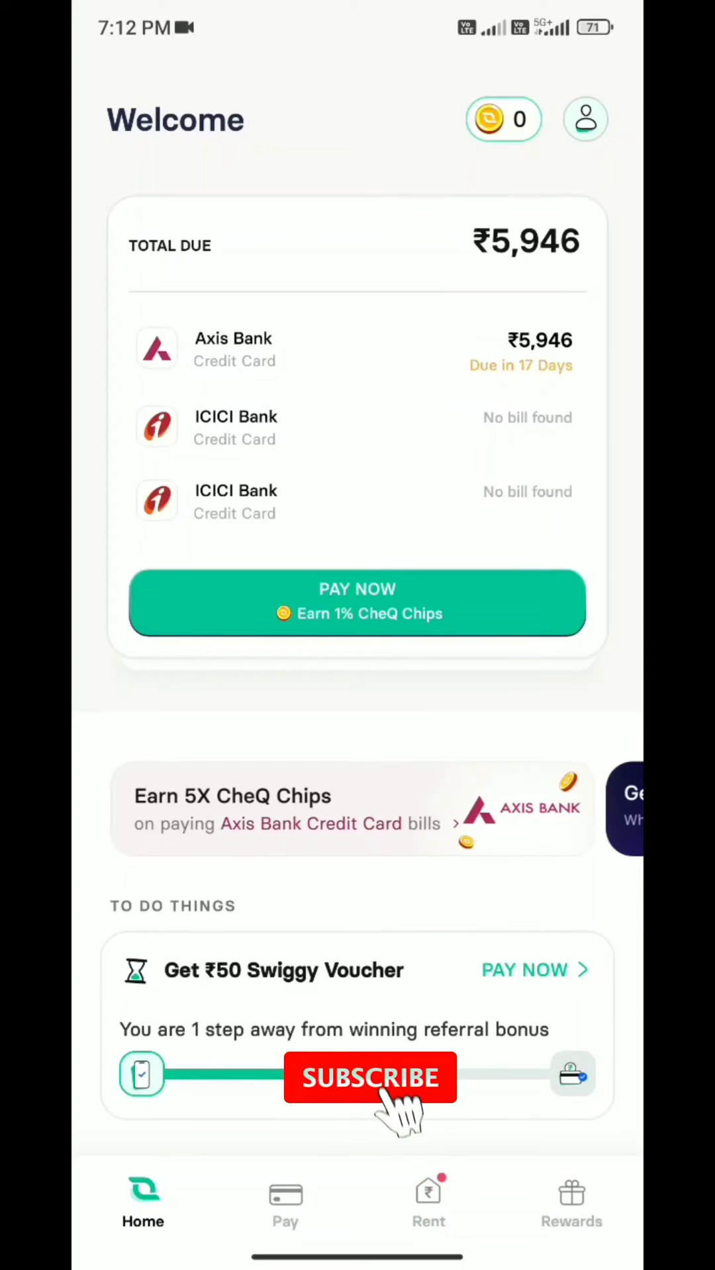
Go to the Pay section listing linked cards with the add card or loan option.
click(370, 1077)
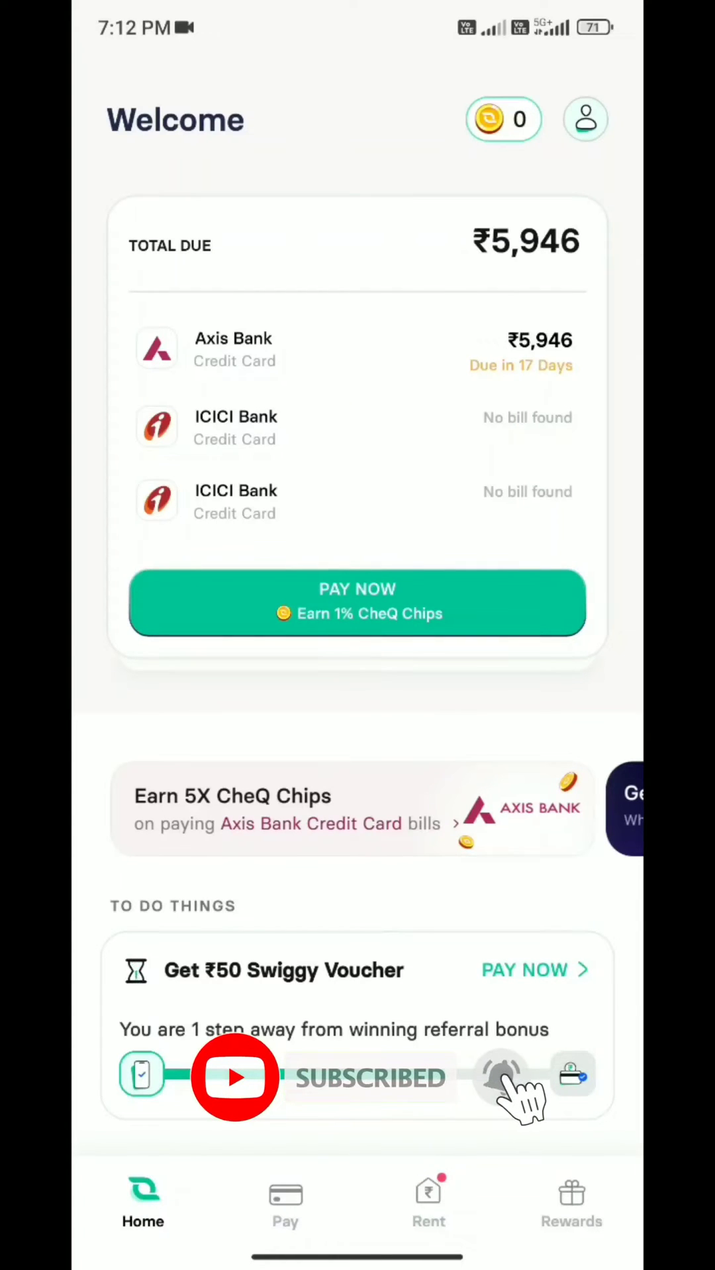
scroll(down, 3)
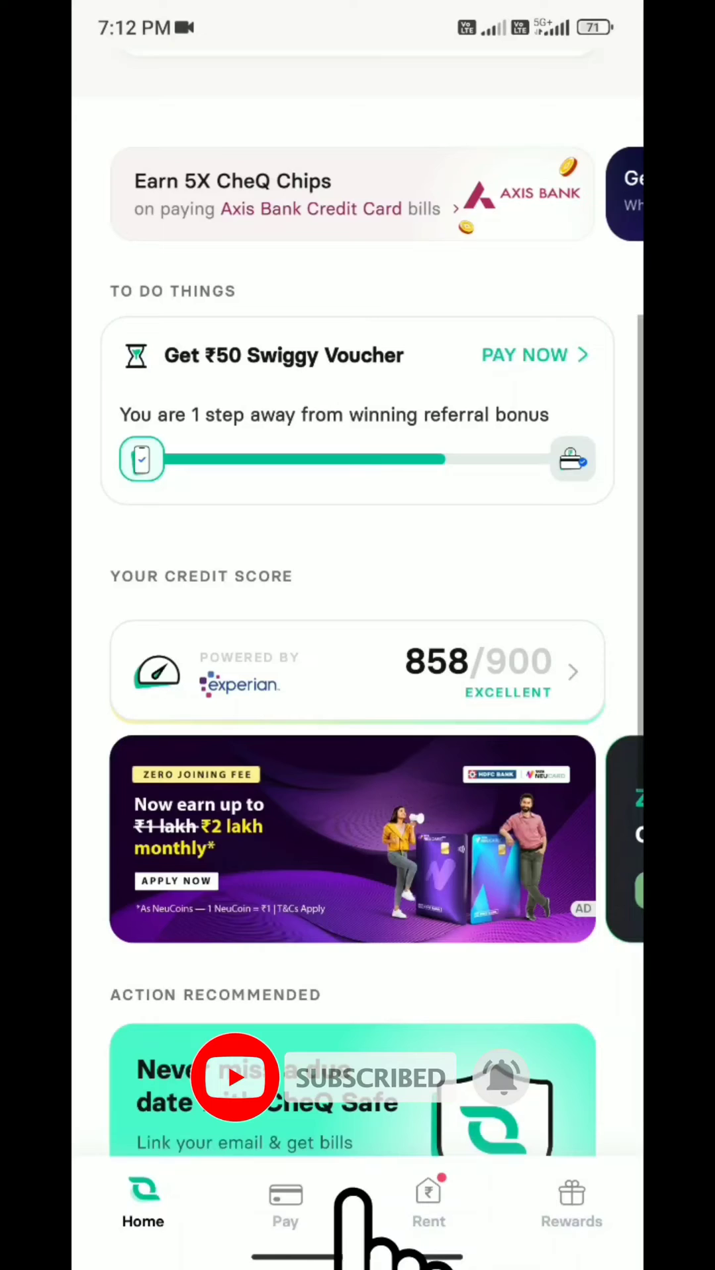
click(285, 1207)
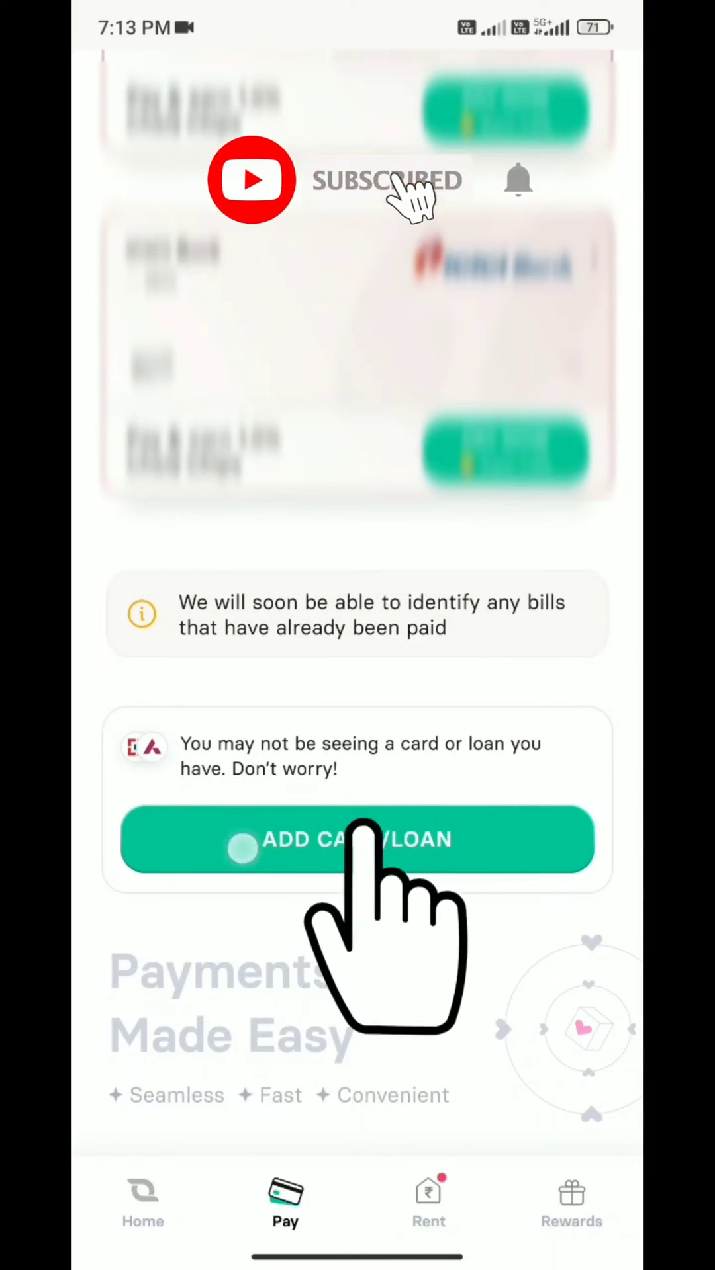
Add a new card with the ICICI Bank credit card number and proceed to bank verification.
click(356, 839)
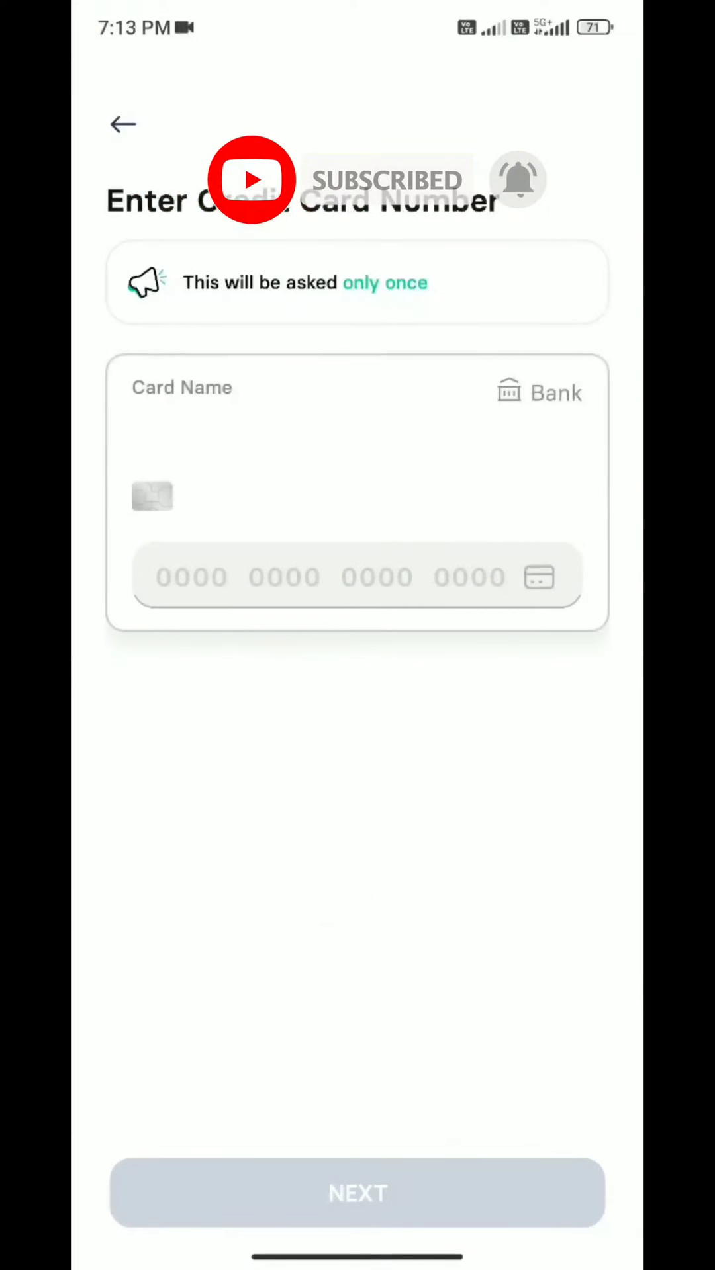
click(324, 577)
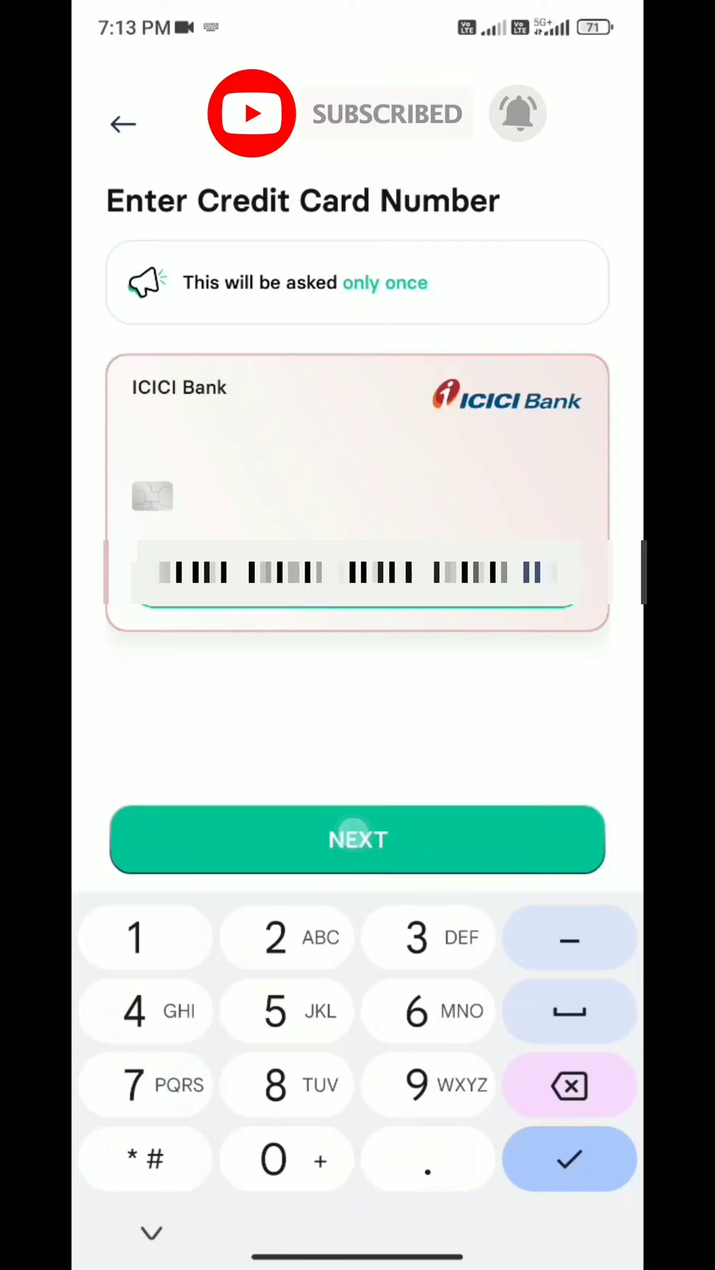
click(357, 839)
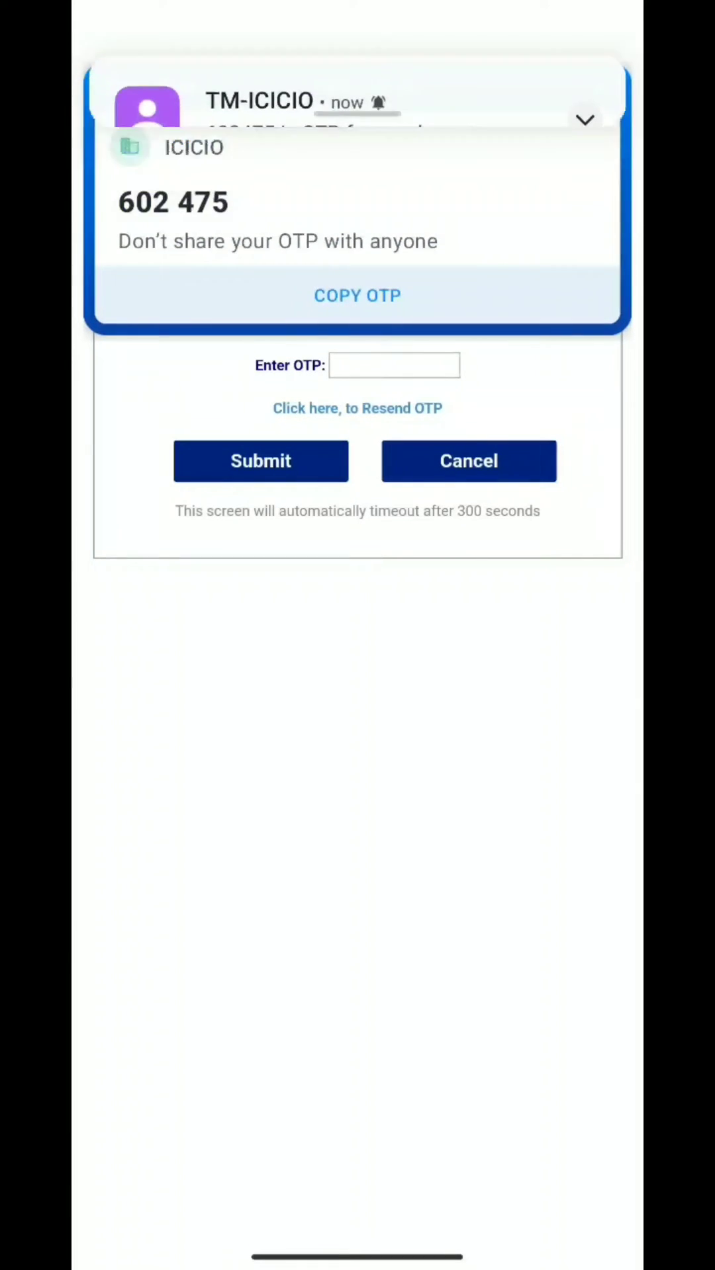
Copy the ICICI Bank OTP from the SMS, fill it in and submit for verification.
click(394, 365)
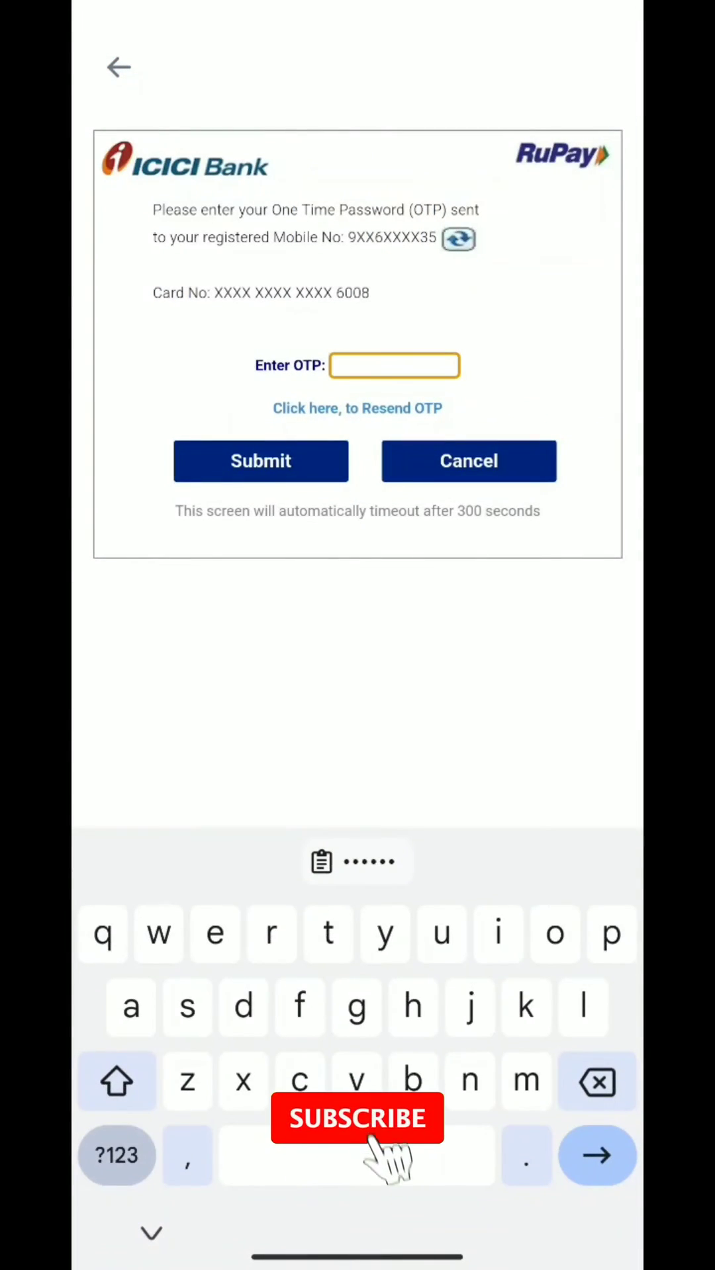
click(260, 461)
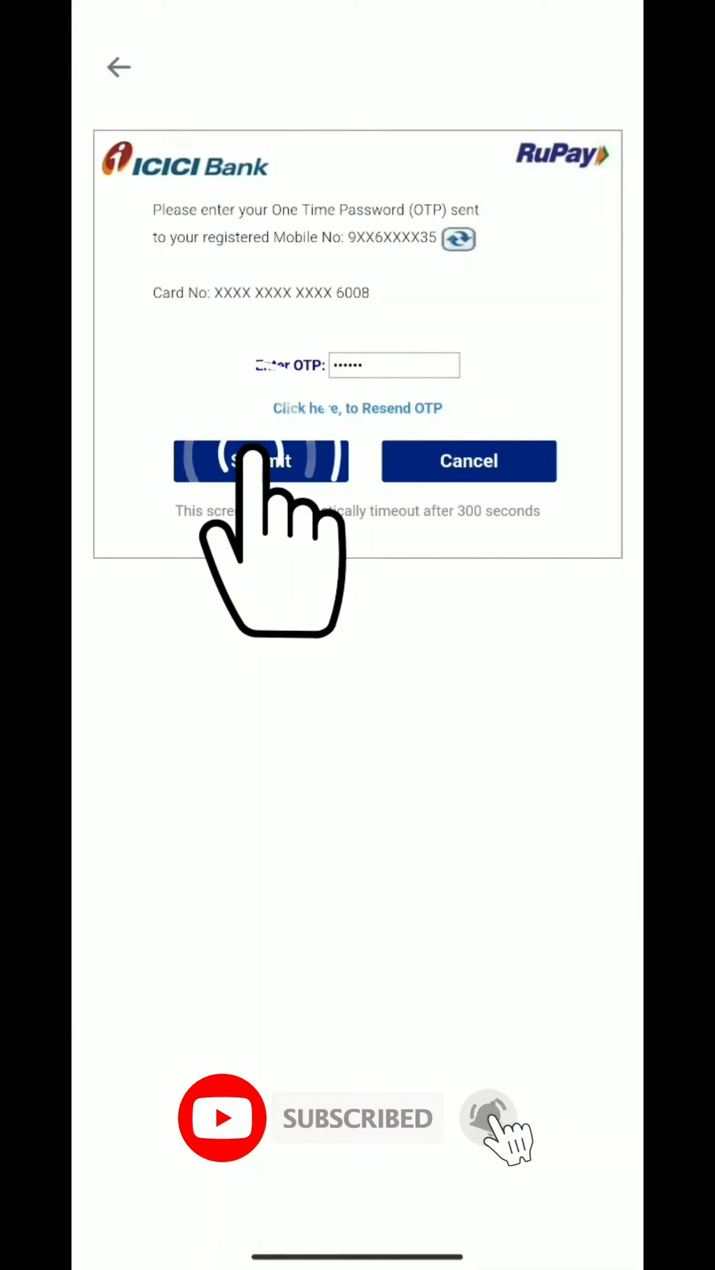
click(259, 462)
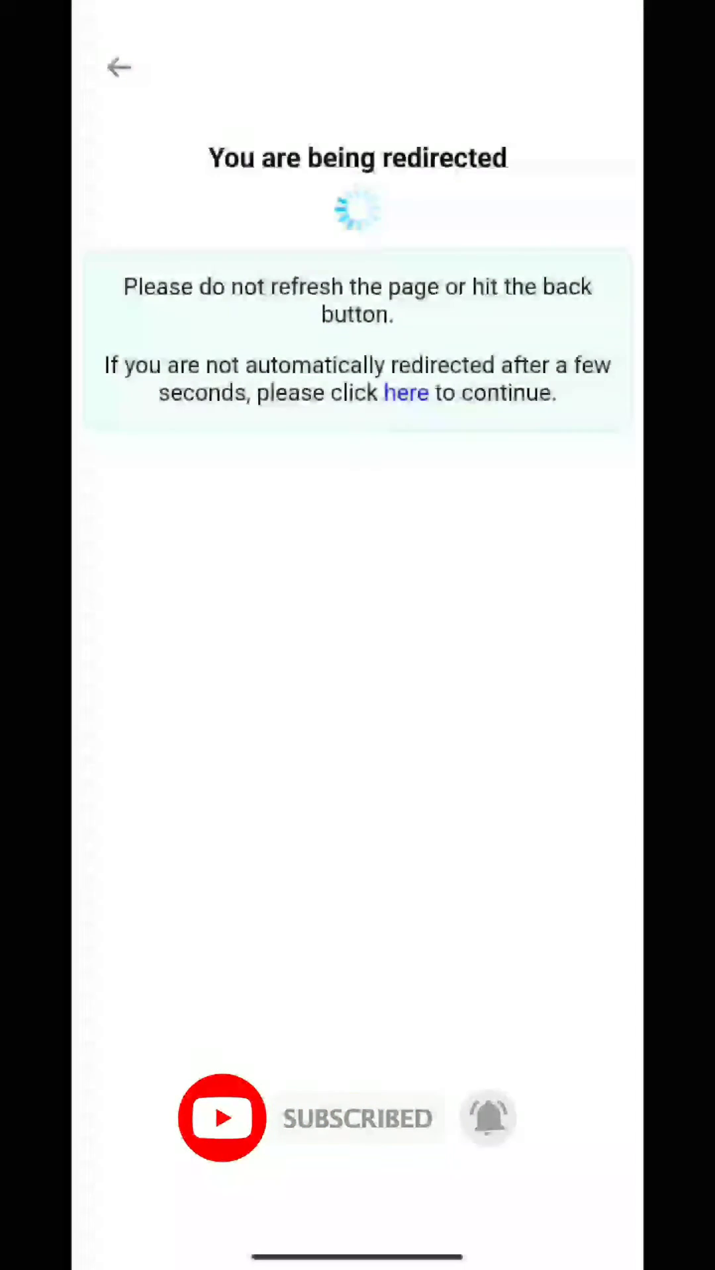